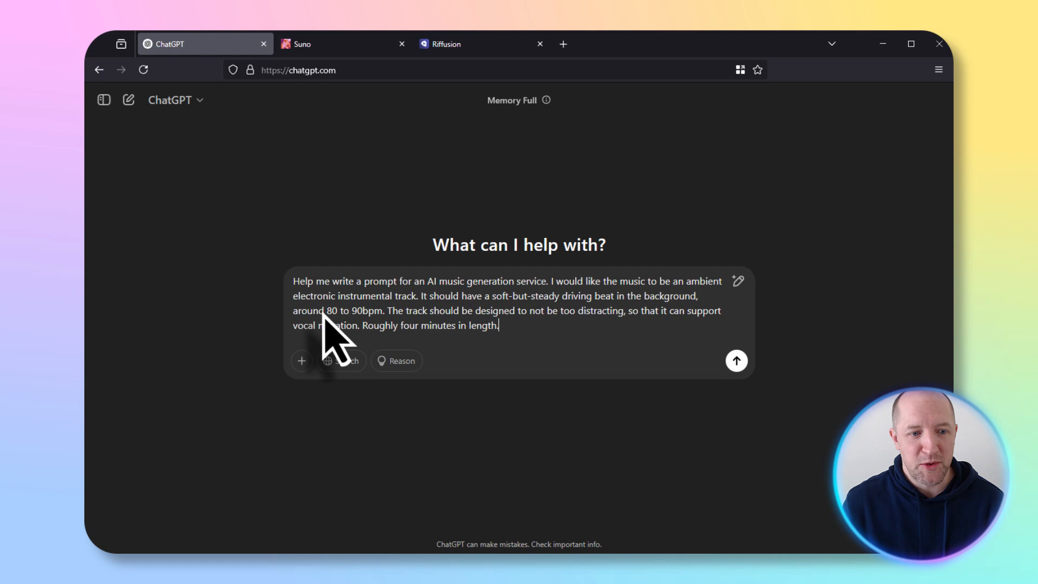
{"action": "mouse_move", "coordinate": [320, 221]}
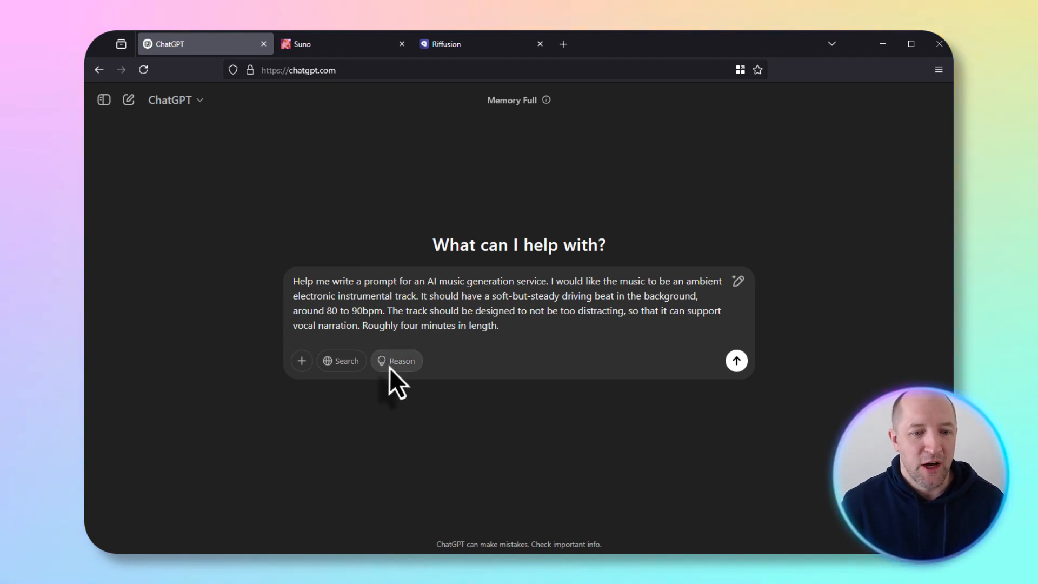
Step: Send the ambient electronic instrumental prompt request with the Reason toggle enabled
{"action": "left_click", "coordinate": [397, 361]}
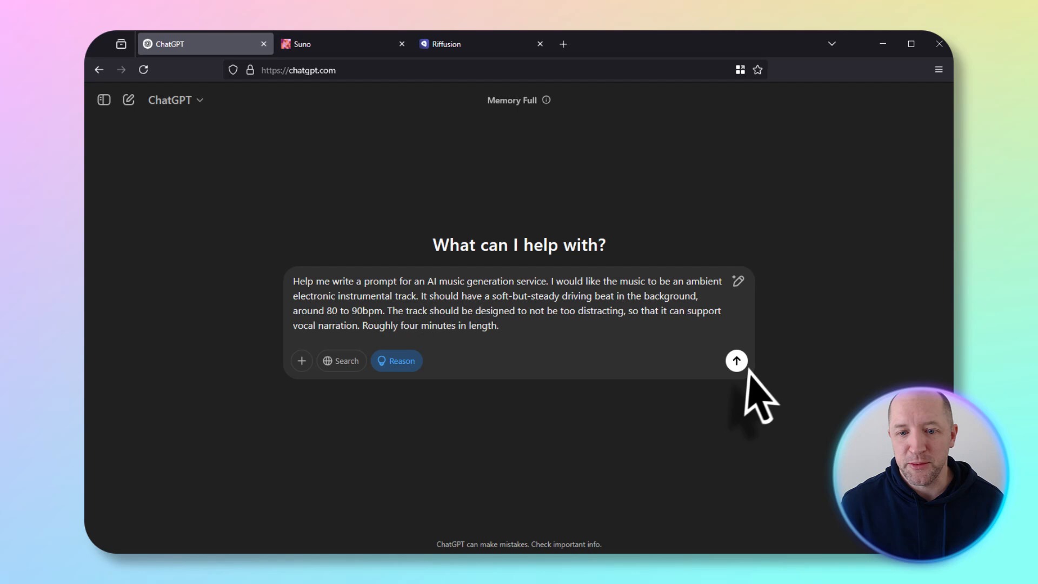
{"action": "left_click", "coordinate": [736, 360]}
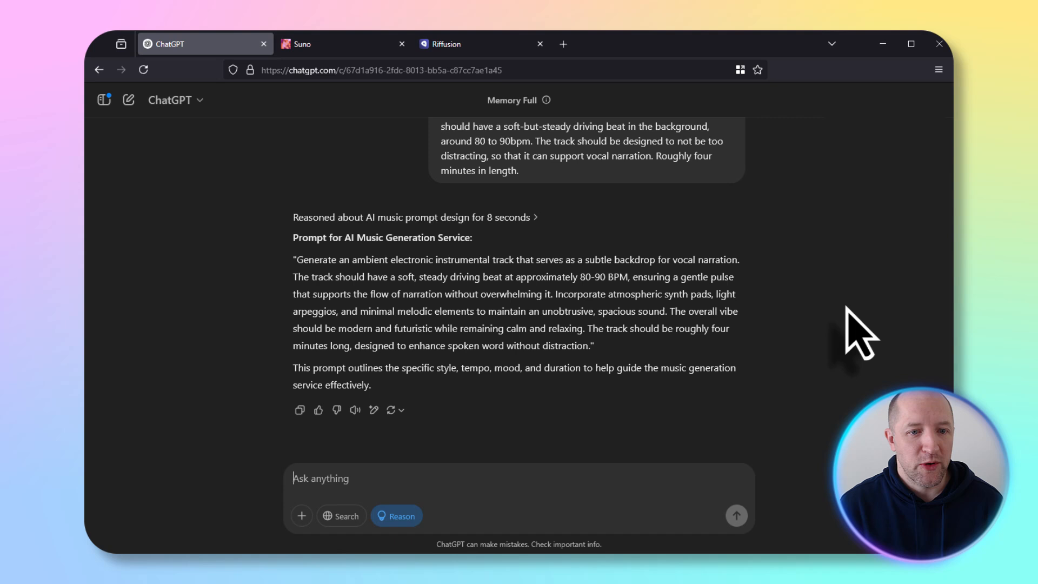
{"action": "mouse_move", "coordinate": [645, 212]}
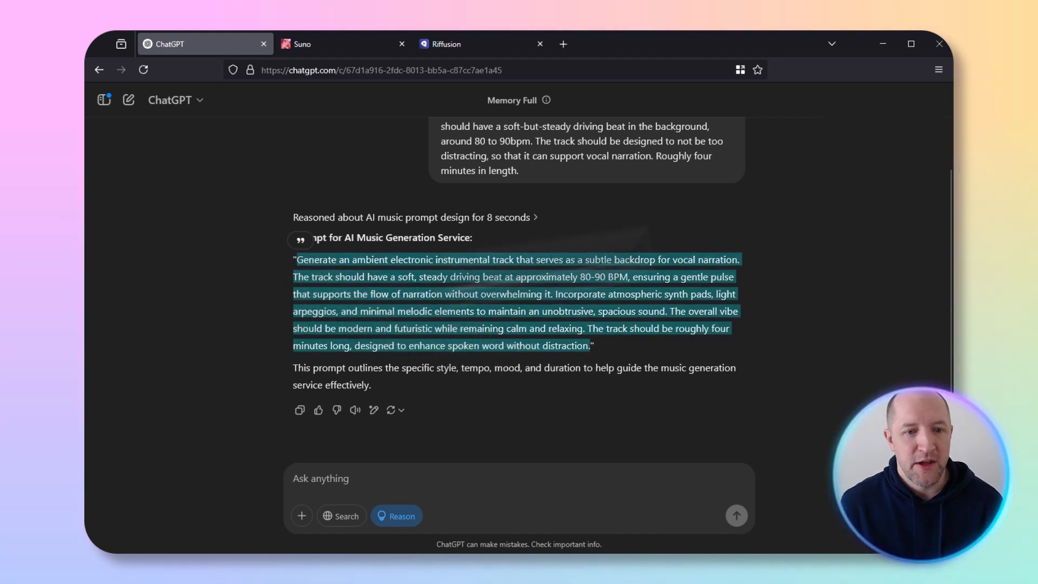
{"action": "mouse_move", "coordinate": [702, 259]}
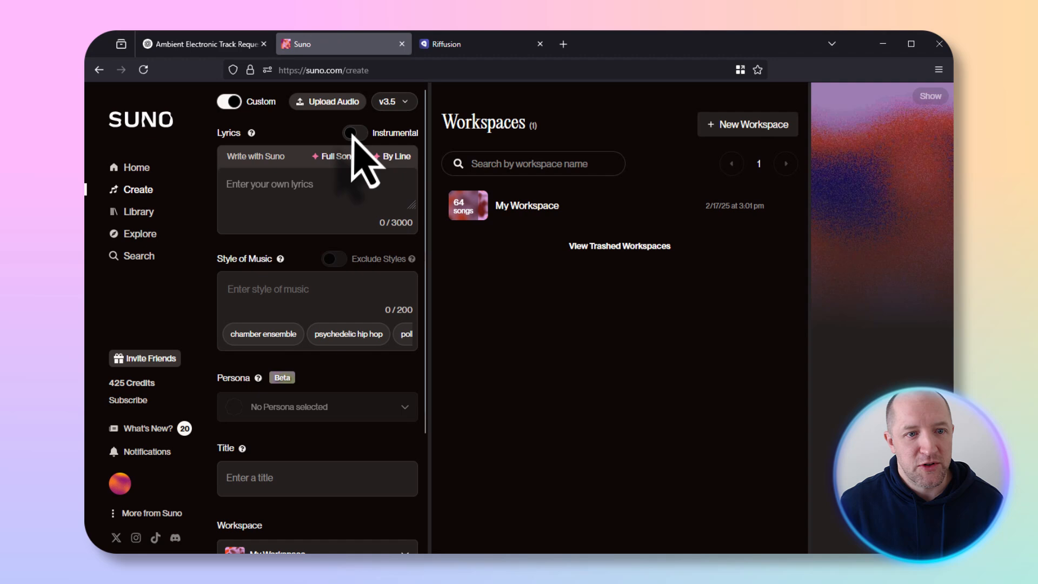
Step: Turn on Instrumental, fill Style of Music with the ChatGPT prompt, and start Create
{"action": "left_click", "coordinate": [354, 133]}
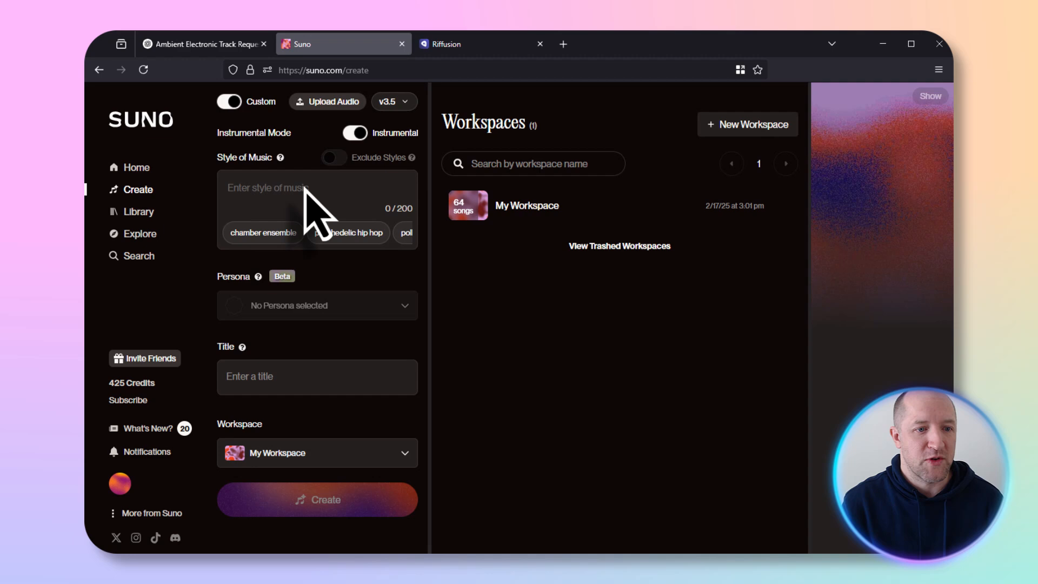
{"action": "left_click", "coordinate": [268, 187]}
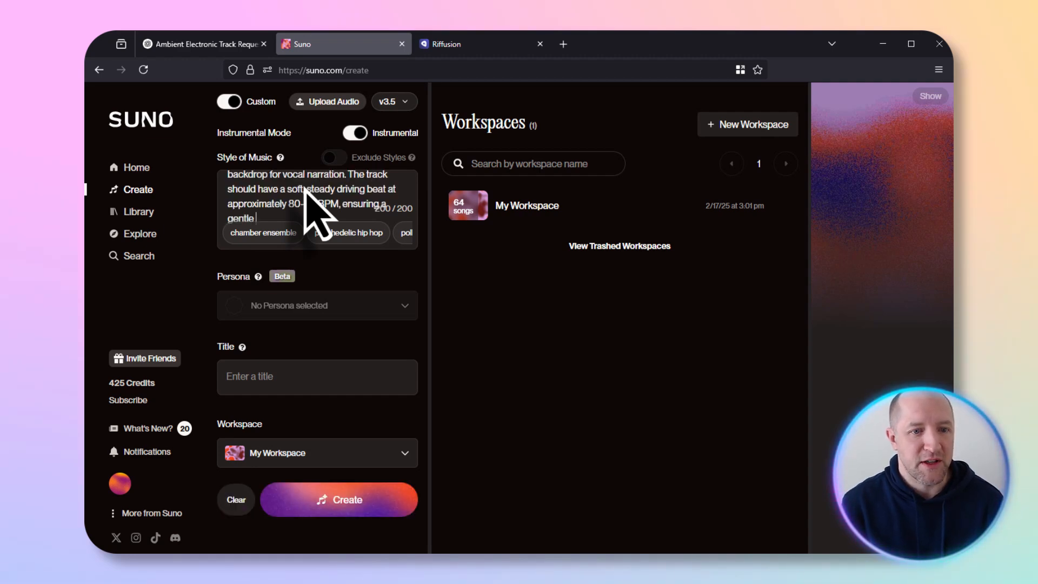
{"action": "scroll", "scroll_direction": "down", "scroll_amount": 3}
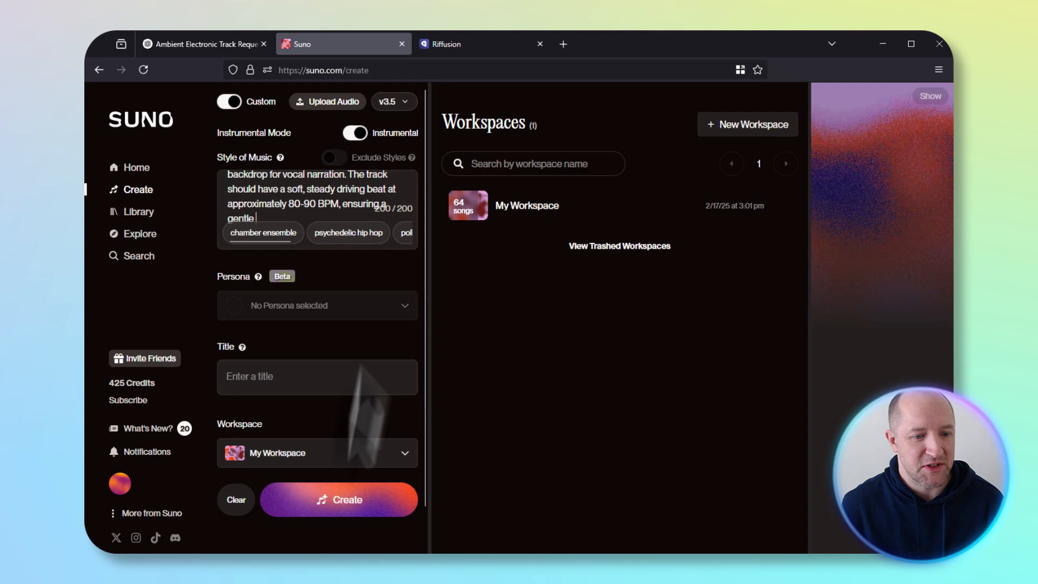
{"action": "left_click", "coordinate": [340, 500]}
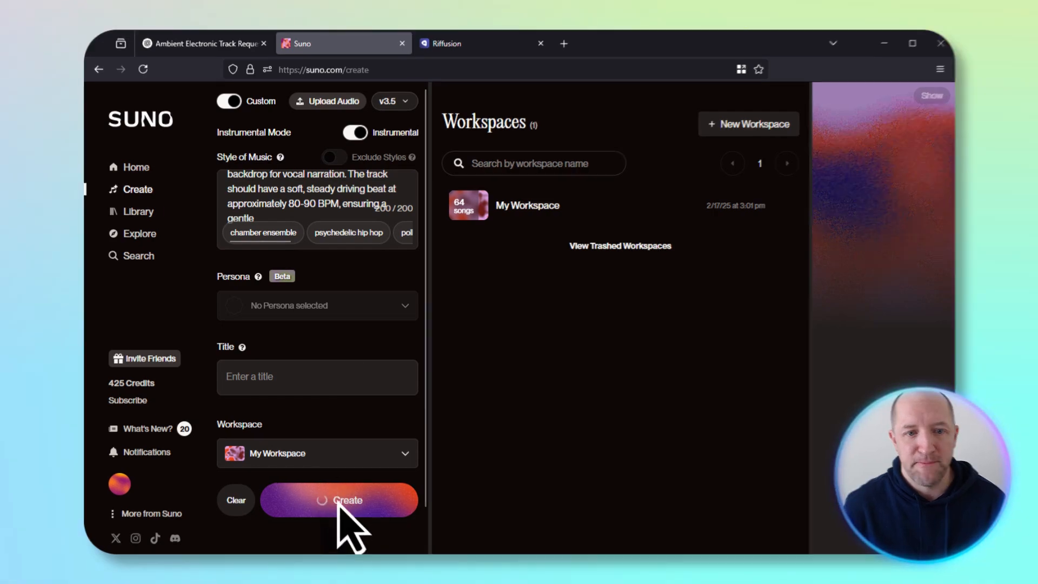
{"action": "left_click", "coordinate": [339, 499]}
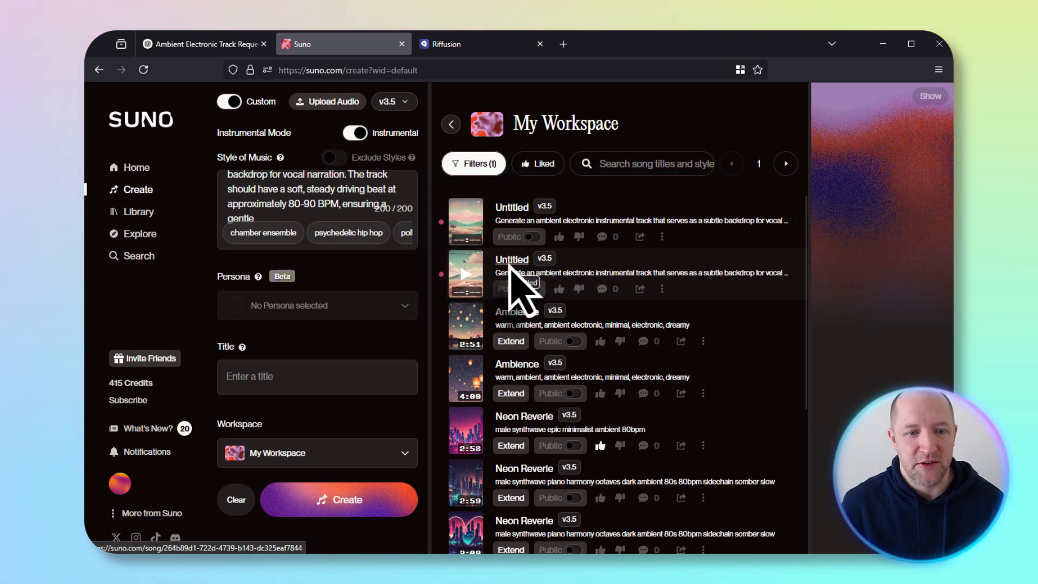
Step: Preview the second new Untitled track for about 16 seconds, then pause it
{"action": "left_click", "coordinate": [465, 273]}
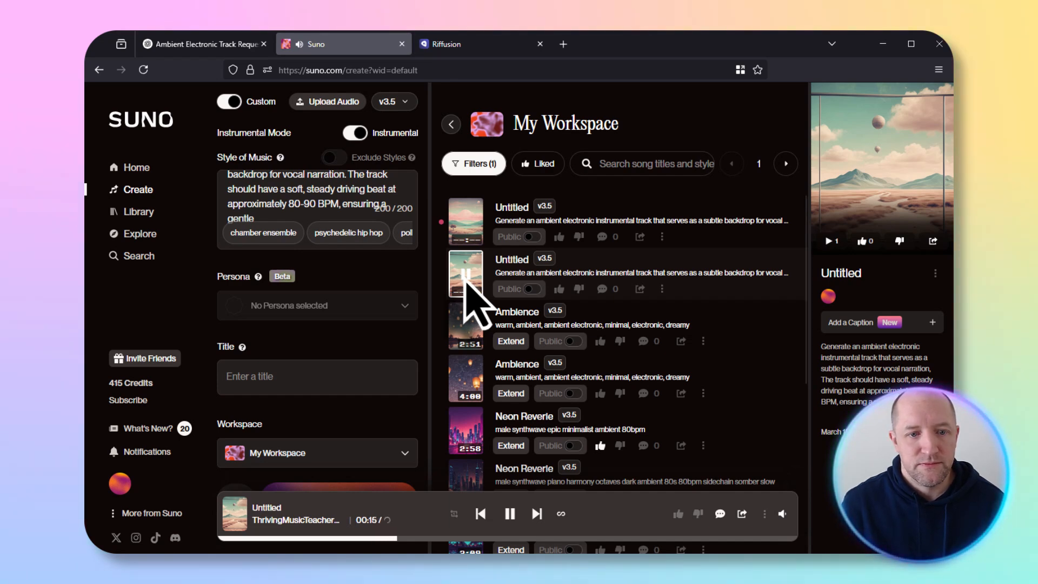
{"action": "left_click", "coordinate": [509, 513]}
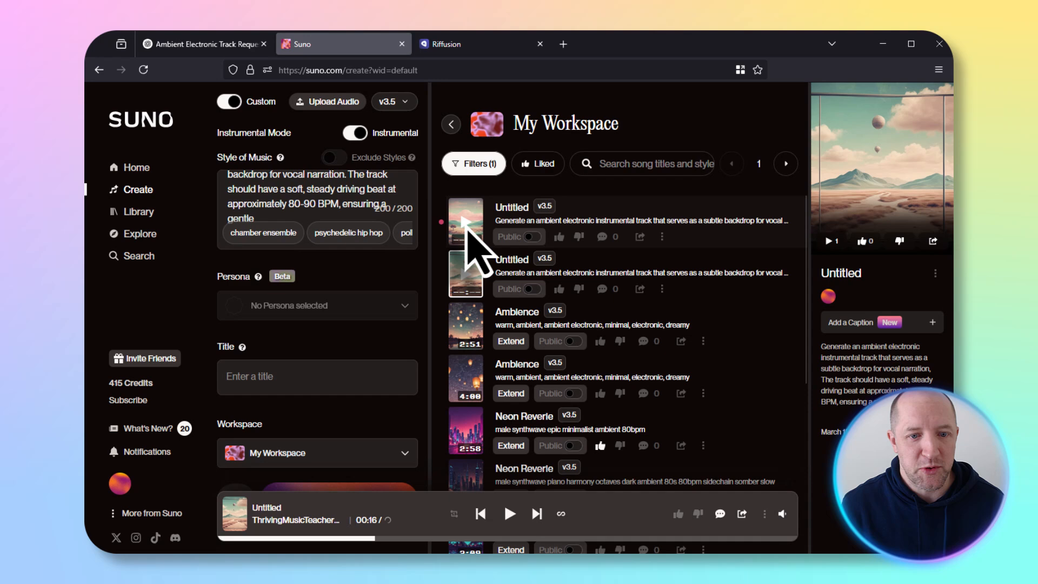
Step: Preview the first Untitled track, pause it, and mark the new tracks liked
{"action": "left_click", "coordinate": [465, 222]}
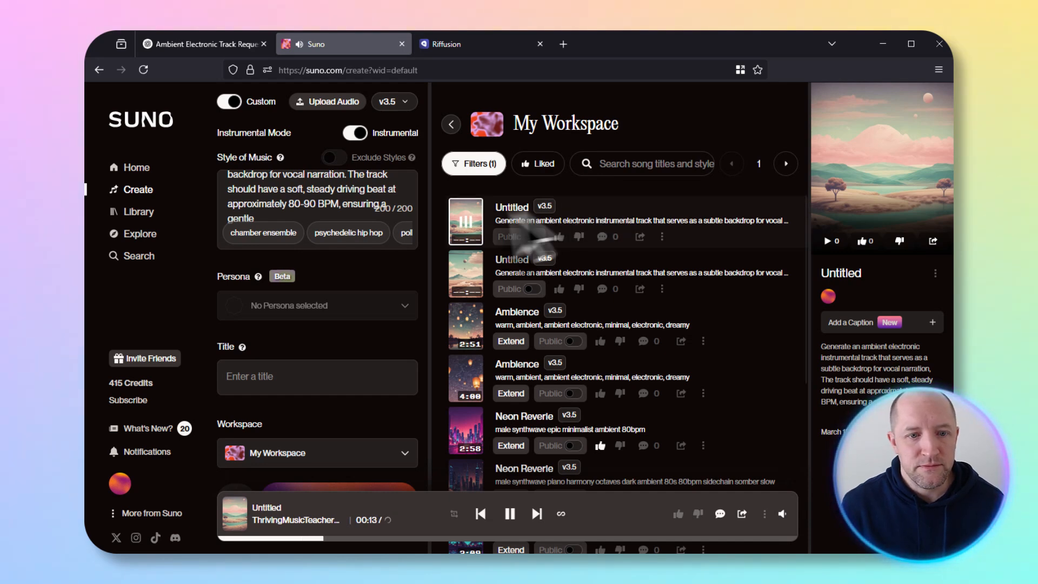
{"action": "left_click", "coordinate": [509, 513]}
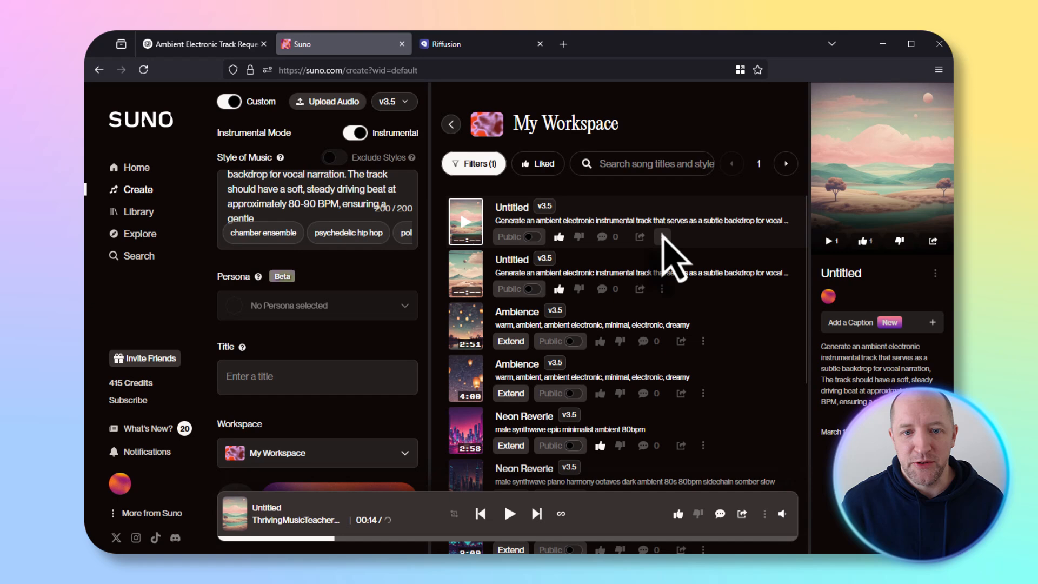
{"action": "left_click", "coordinate": [662, 236]}
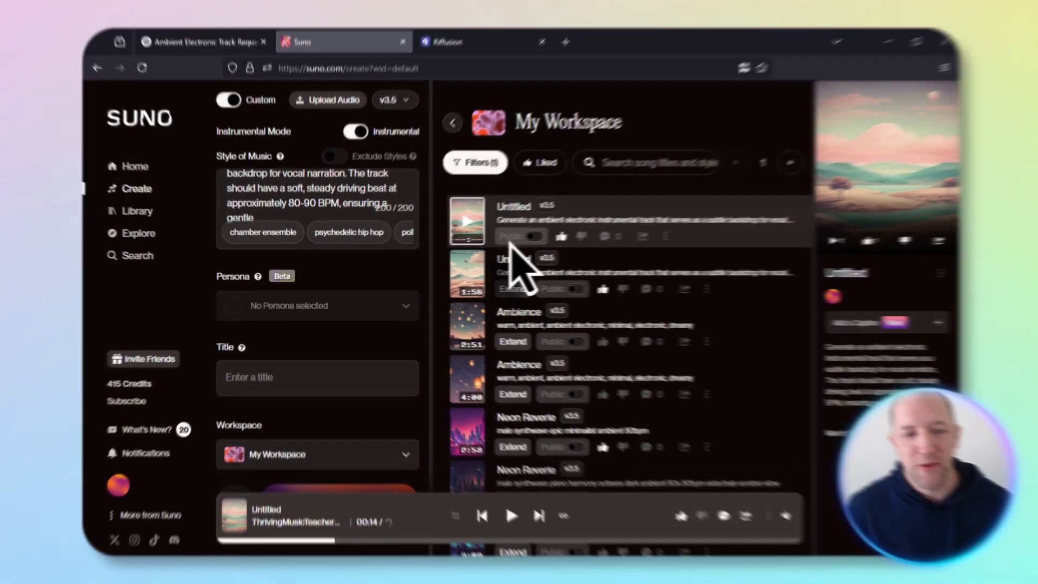
{"action": "left_click", "coordinate": [447, 44]}
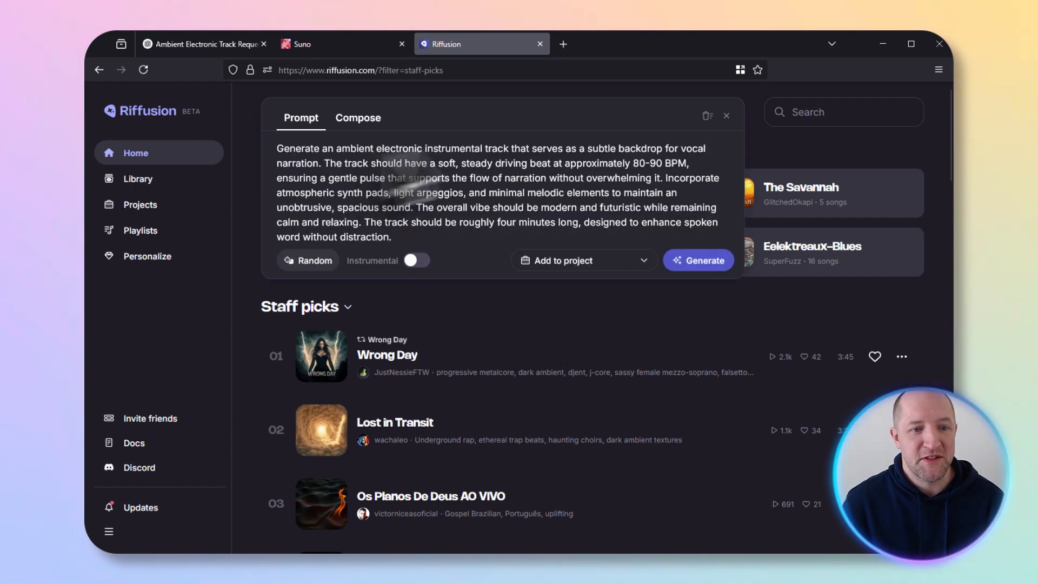
Step: Generate Riffusion tracks from the pasted ChatGPT prompt with Instrumental switched on
{"action": "left_click", "coordinate": [415, 259]}
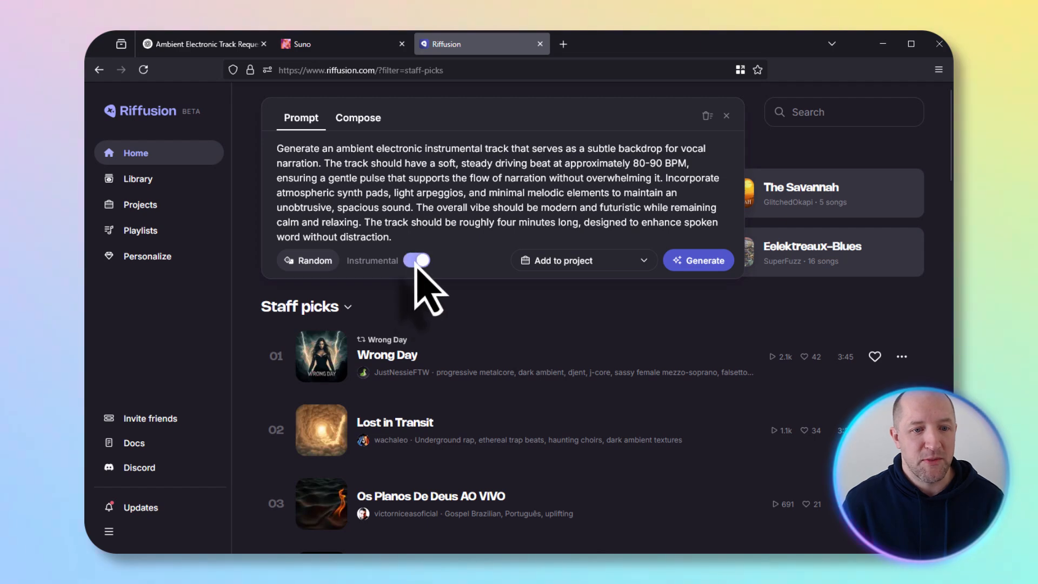
{"action": "left_click", "coordinate": [415, 261]}
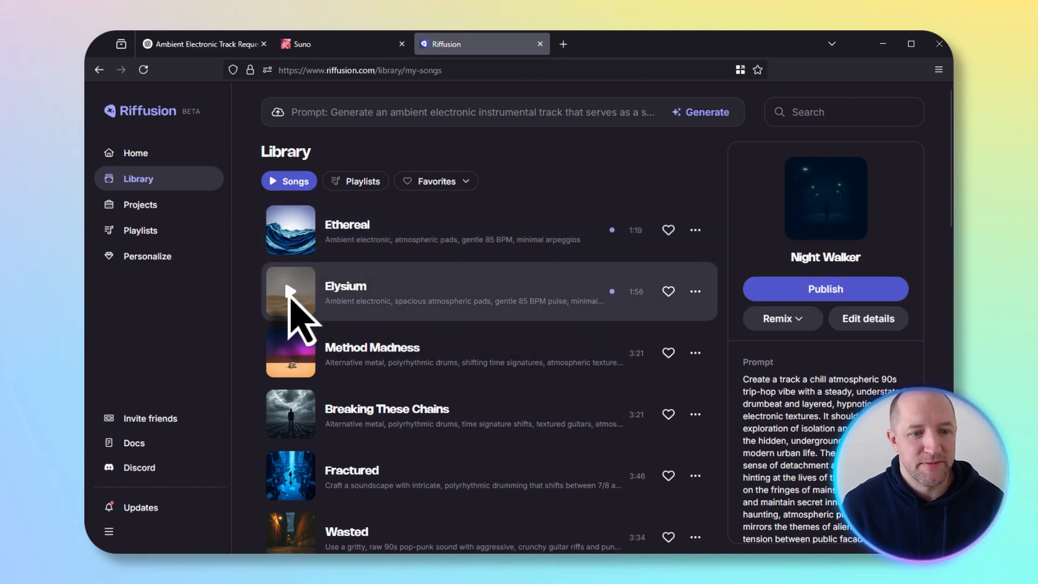
Step: Play Elysium from the library for about 53 seconds, then pause it
{"action": "left_click", "coordinate": [290, 291]}
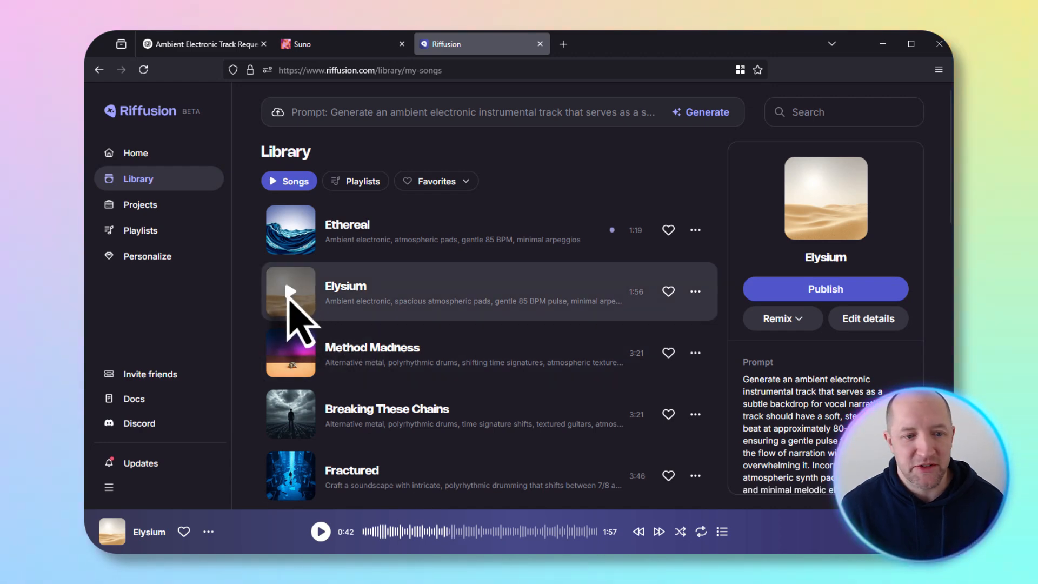
{"action": "left_click", "coordinate": [289, 291]}
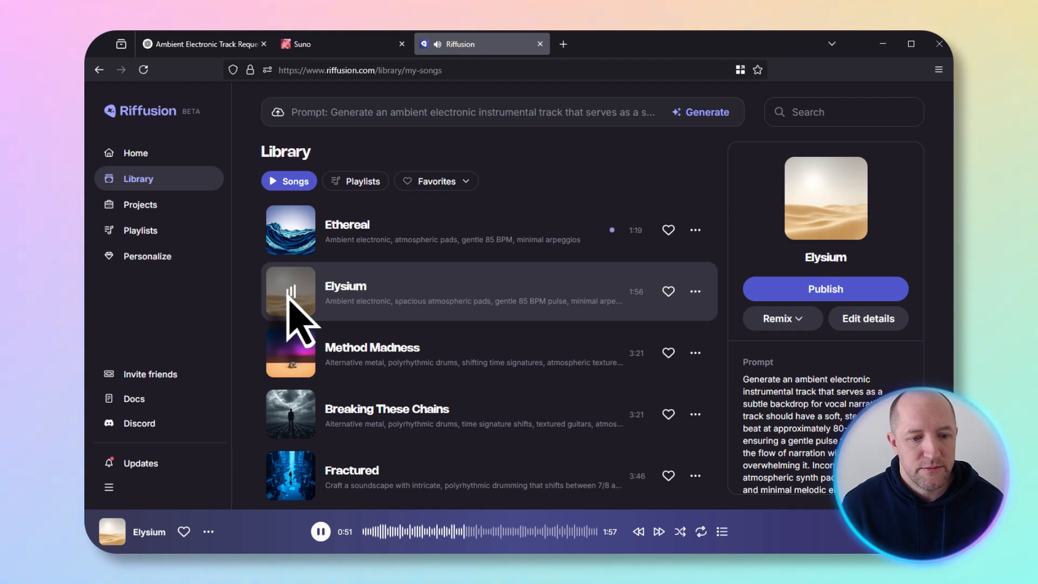
{"action": "left_click", "coordinate": [320, 532]}
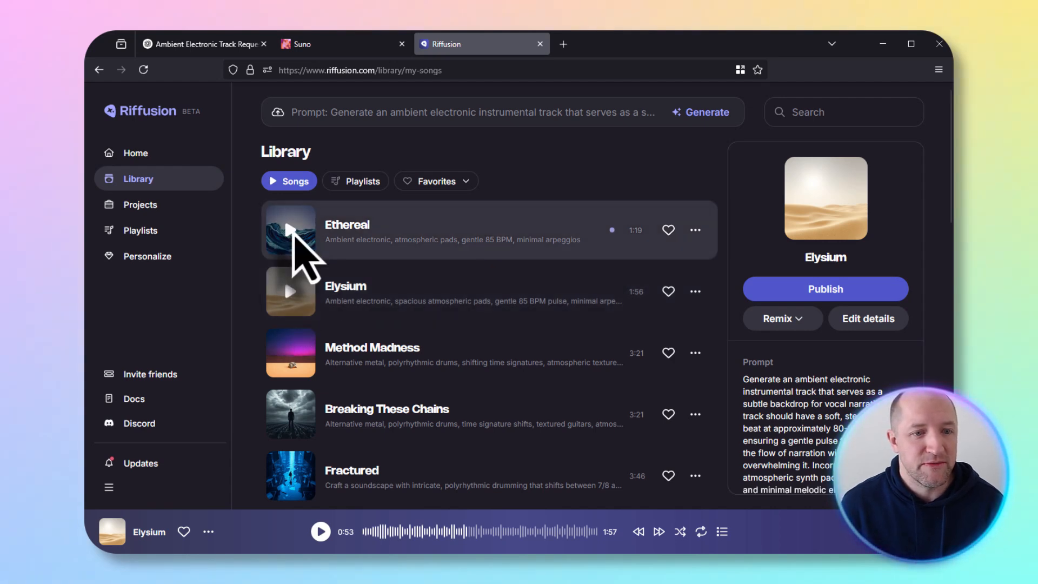
Step: Play Ethereal to about 0:42, pausing and resuming along the way
{"action": "left_click", "coordinate": [290, 230]}
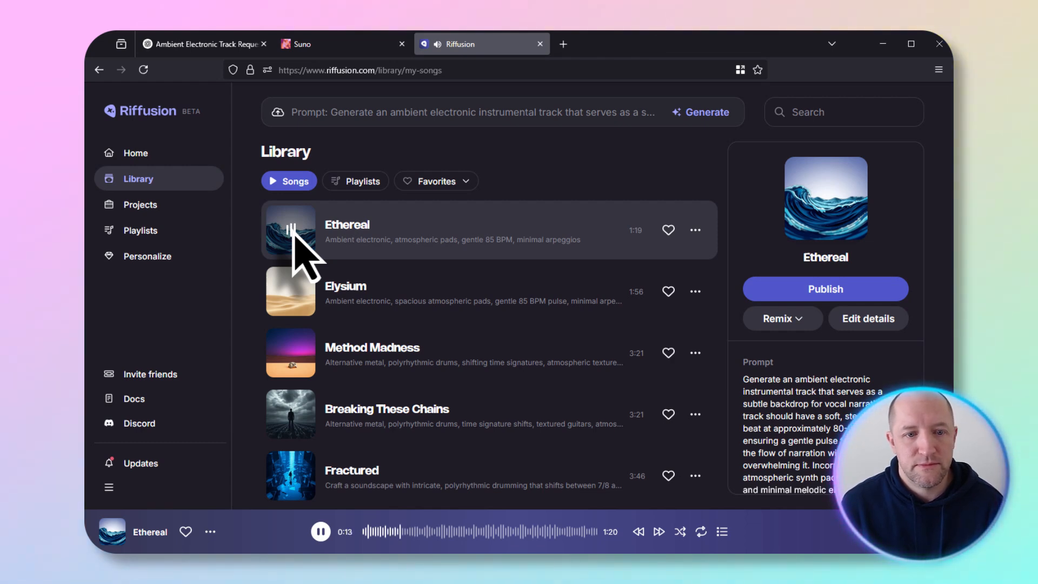
{"action": "left_click", "coordinate": [320, 532]}
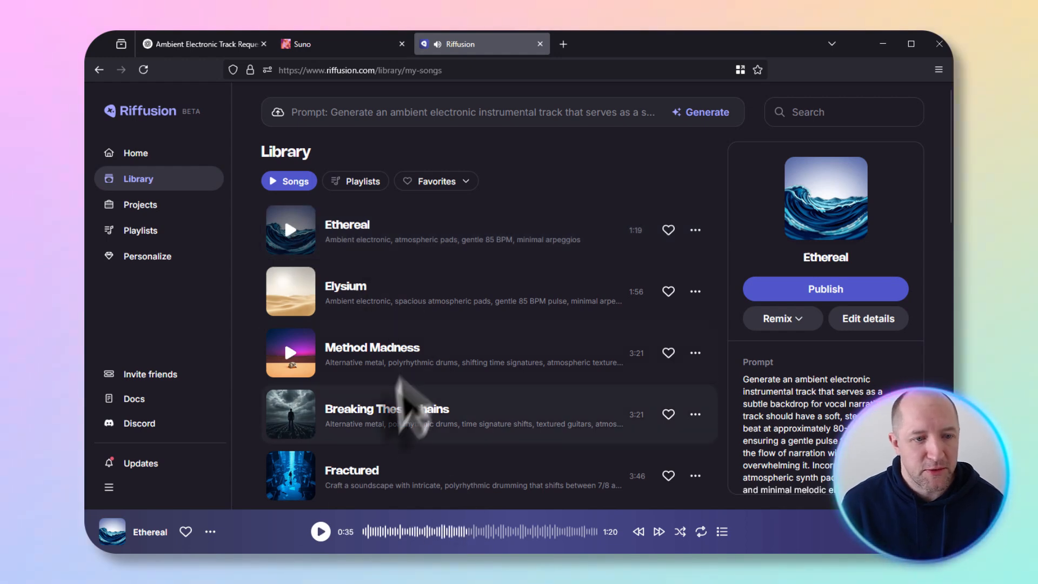
{"action": "left_click", "coordinate": [320, 531]}
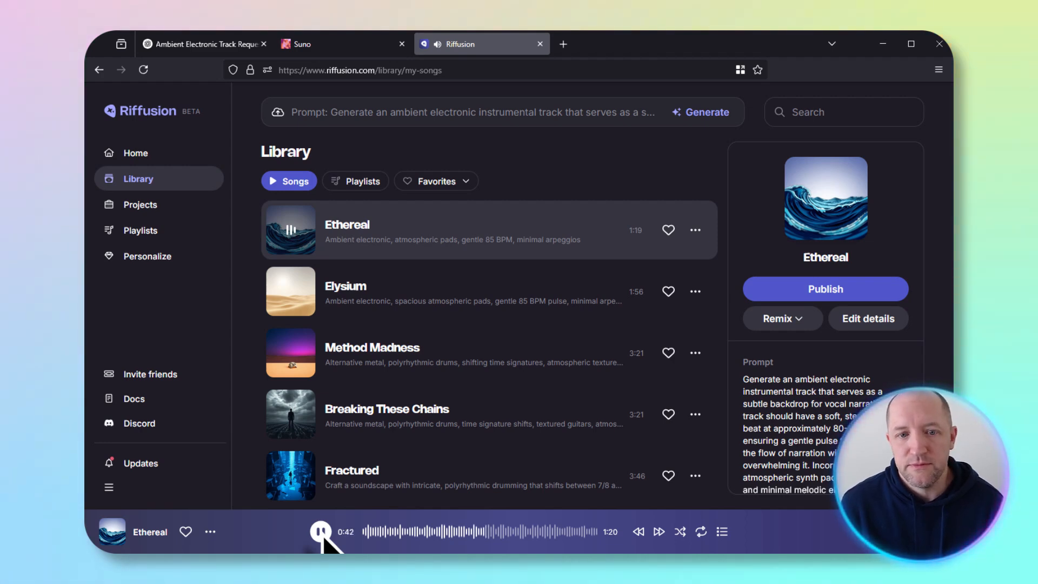
{"action": "left_click", "coordinate": [321, 531]}
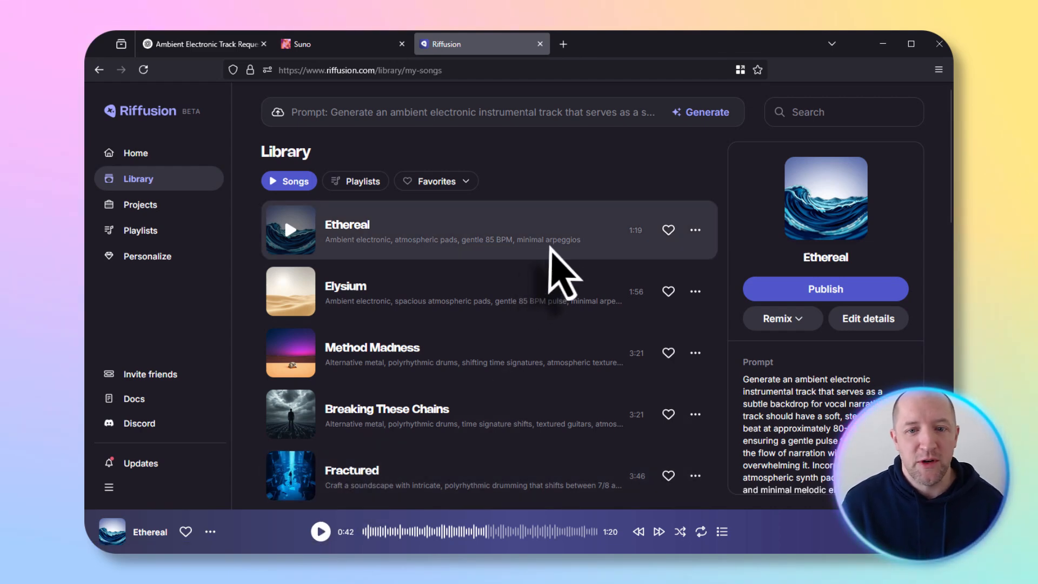
{"action": "mouse_move", "coordinate": [632, 275]}
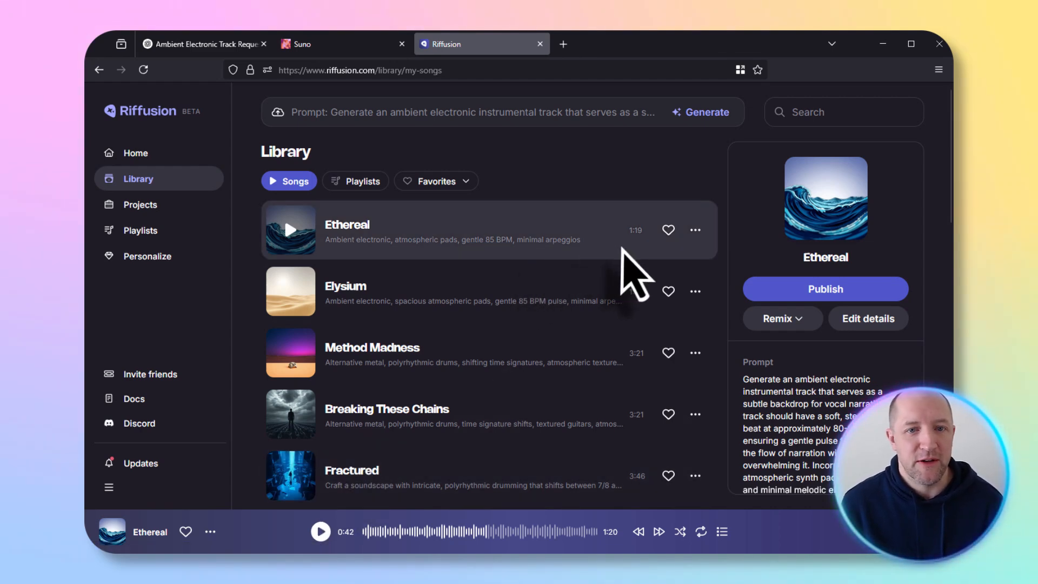
Step: Like Ethereal and show its more-actions menu
{"action": "left_click", "coordinate": [668, 229]}
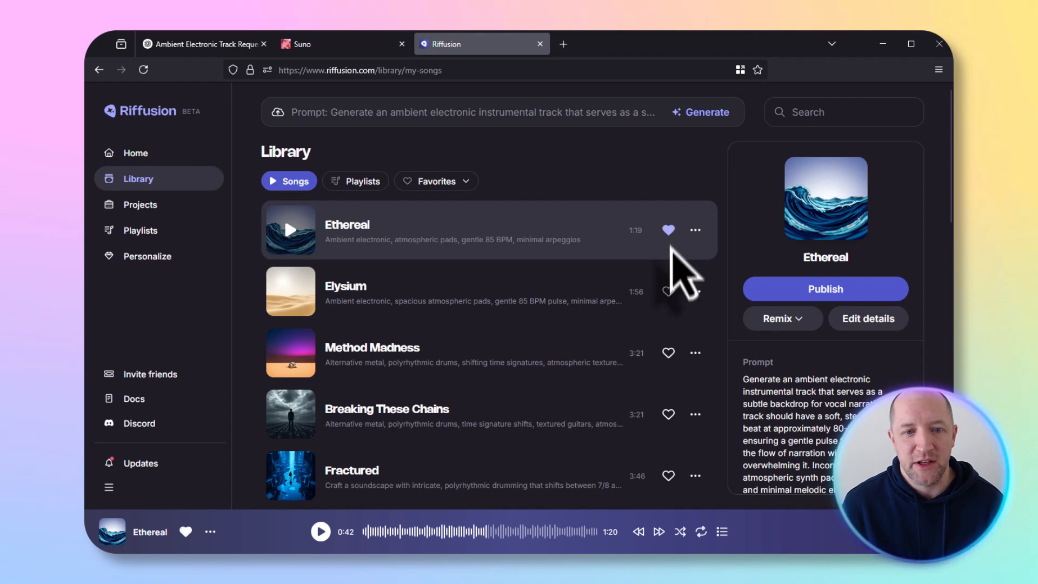
{"action": "left_click", "coordinate": [696, 229]}
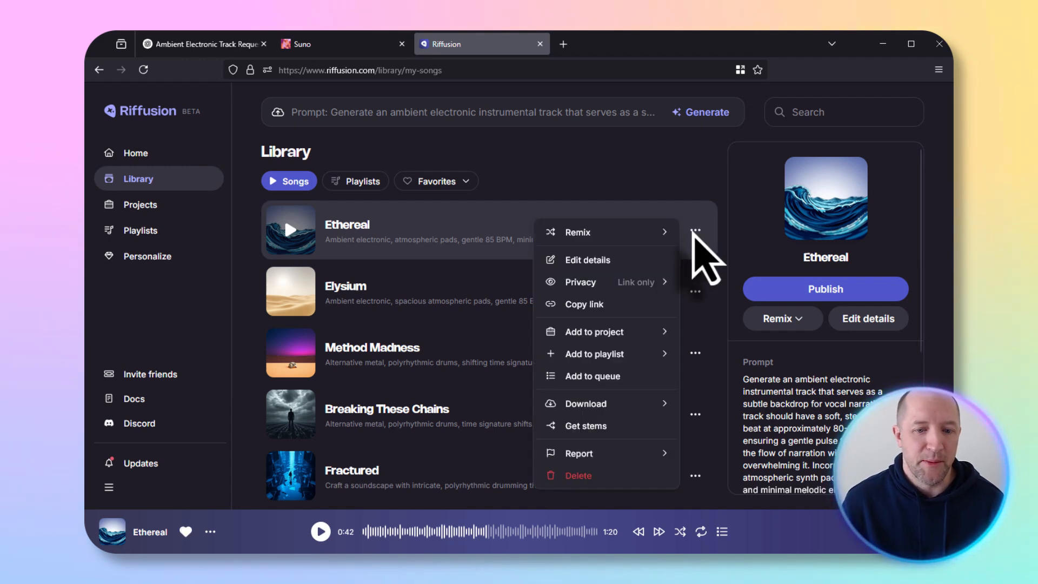